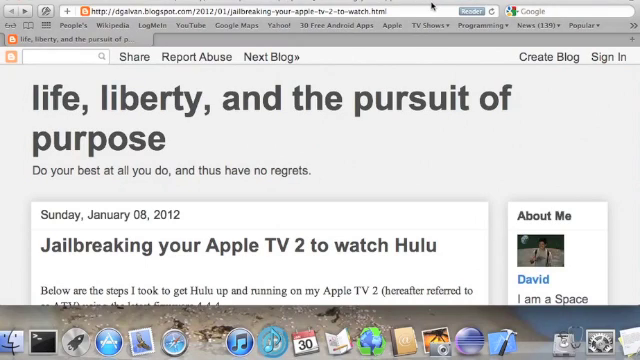
mouse_move(425, 9)
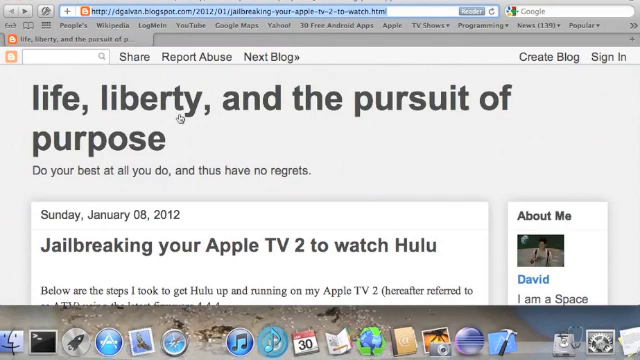
Step: Scroll the Apple TV jailbreak guide down to step 4 about noting the IP address
scroll("down", 3)
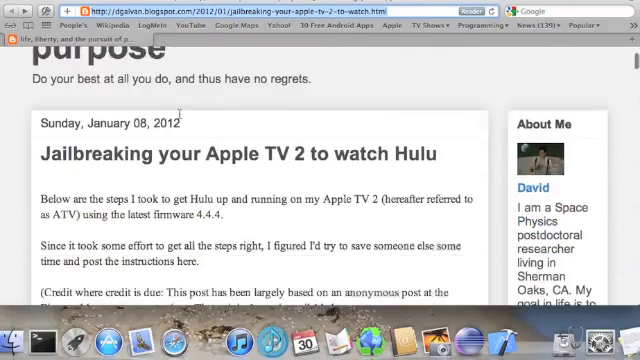
scroll("down", 3)
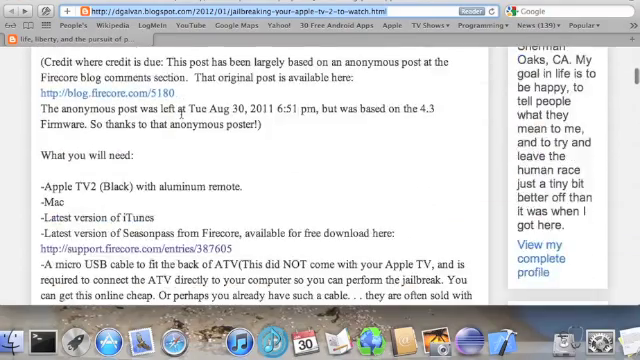
scroll("down", 3)
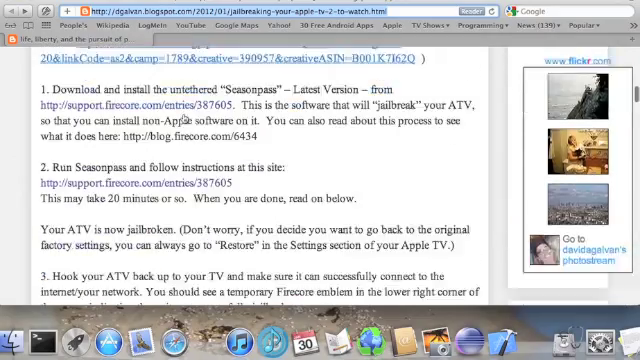
scroll("down", 3)
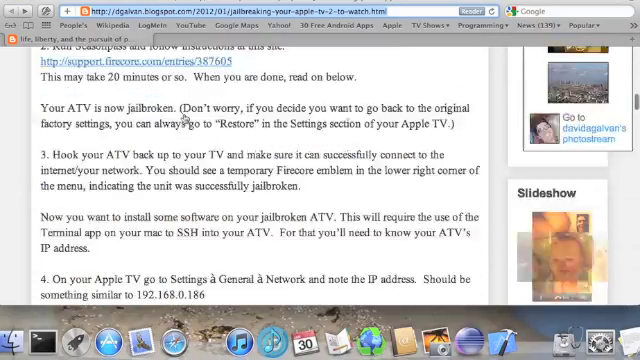
scroll("down", 3)
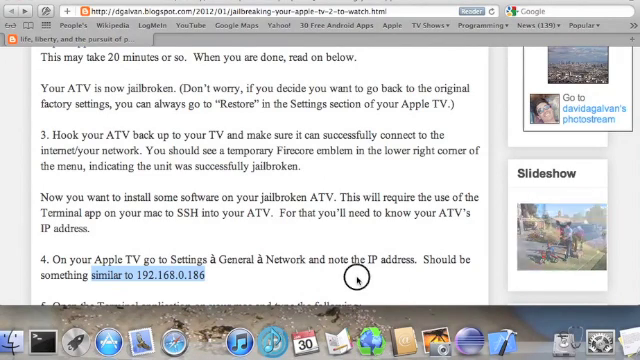
scroll("down", 3)
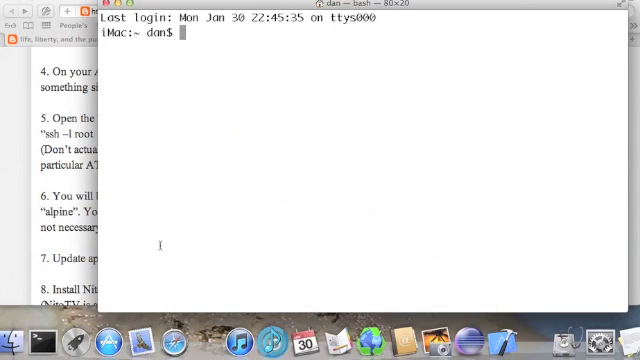
Step: Connect to the Apple TV over SSH as root at 192.168.1.110
type("ssh")
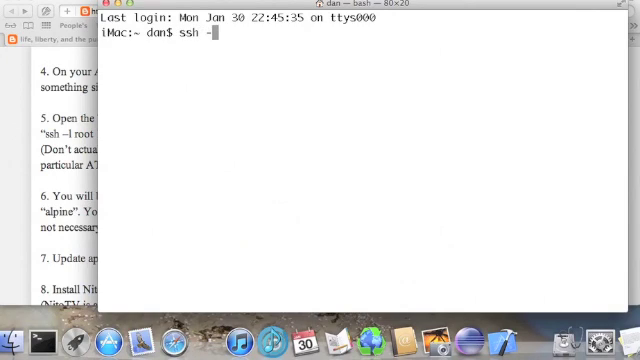
type("-l")
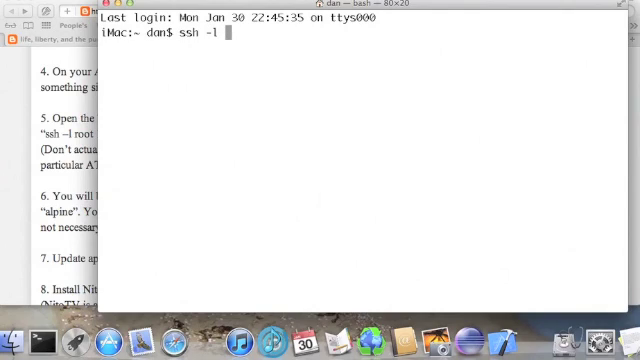
type("root")
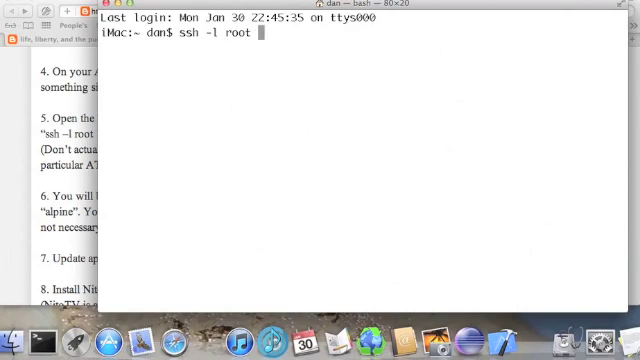
type("192")
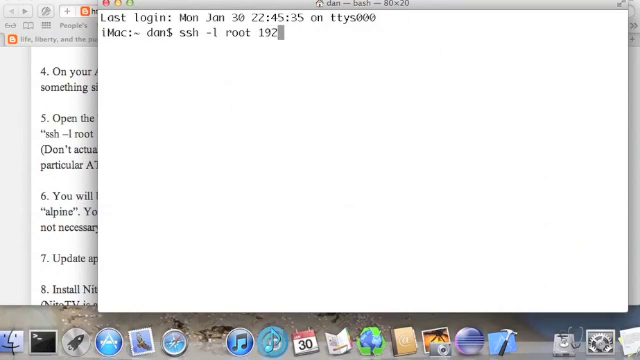
type("16")
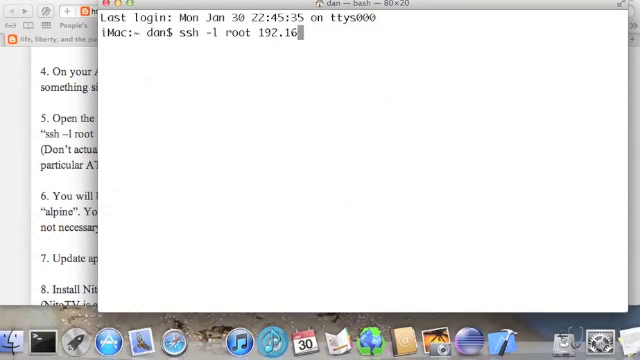
type("8.")
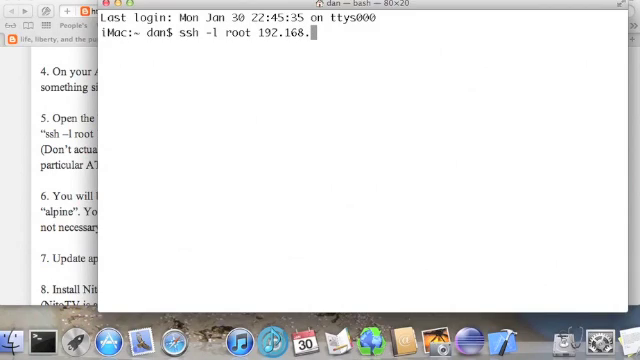
type("1.110")
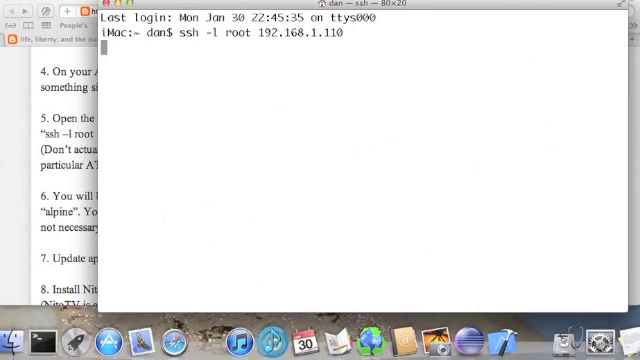
key("Return")
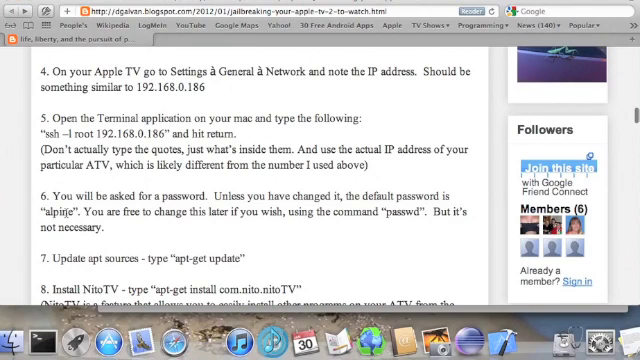
double_click(55, 190)
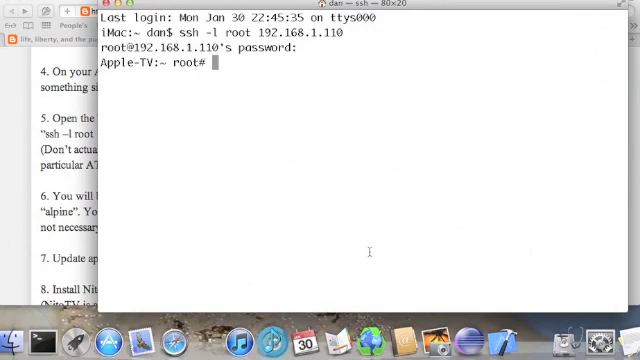
type("apt")
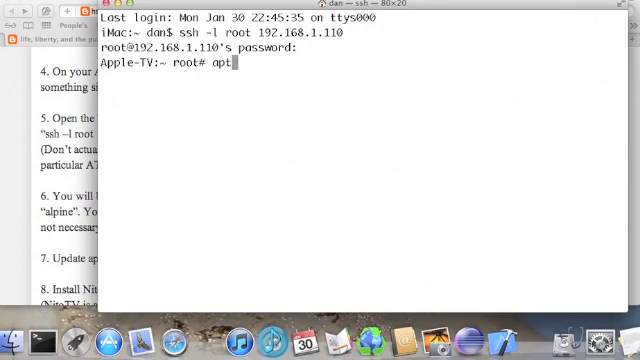
type("-g")
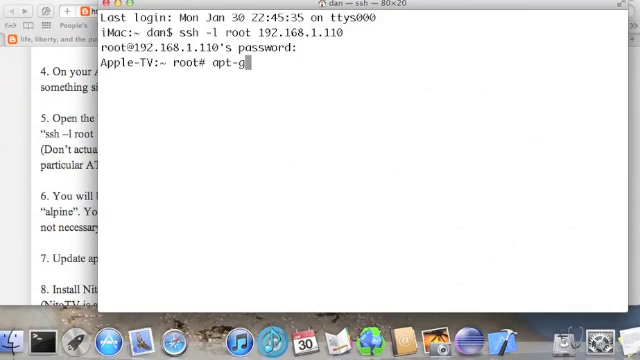
type("et")
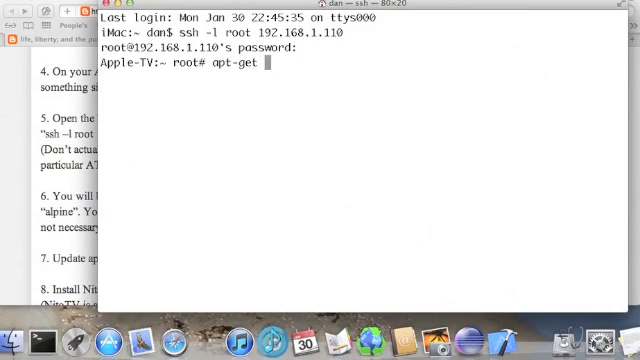
type("upd")
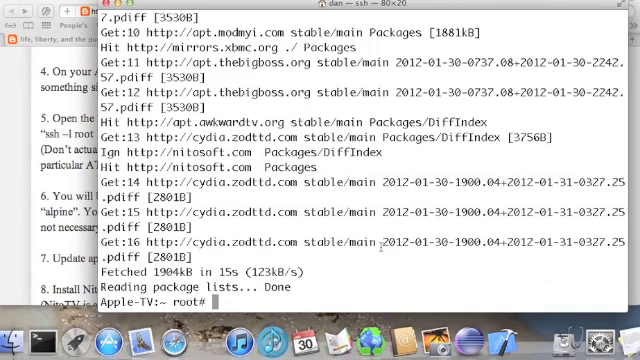
Step: Run apt-get install com.nito.nitoTV, which reports it's already newest, then start typing killall
type("ap")
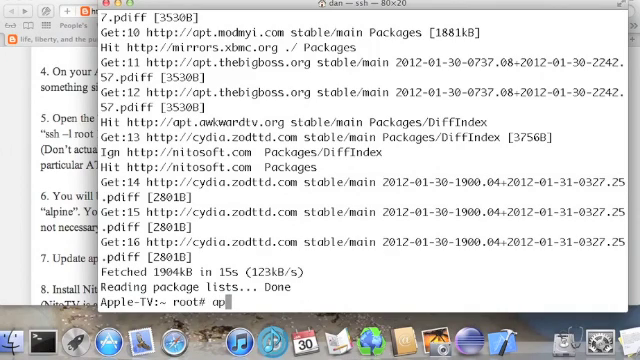
type("t-get")
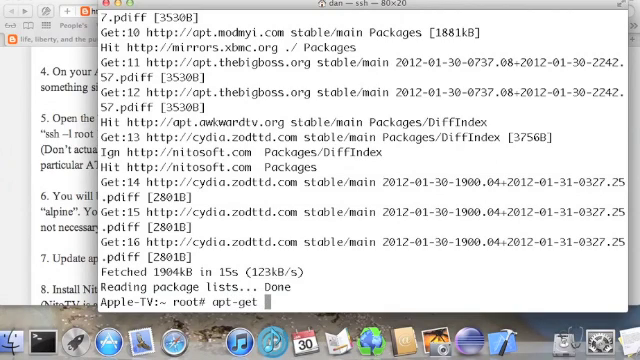
type("inst")
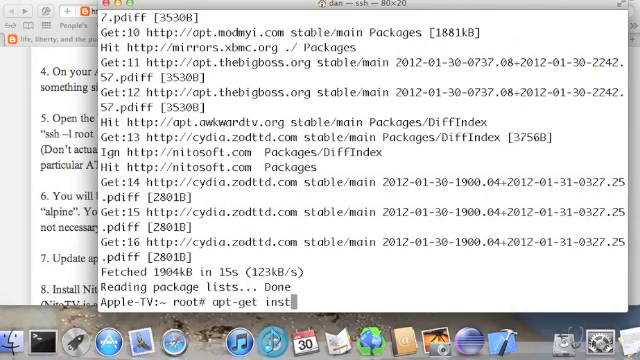
type("all")
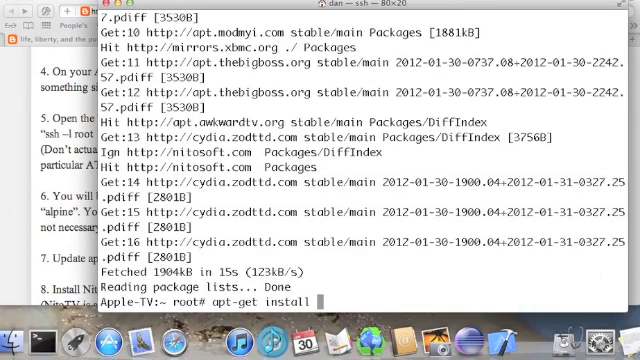
type("com")
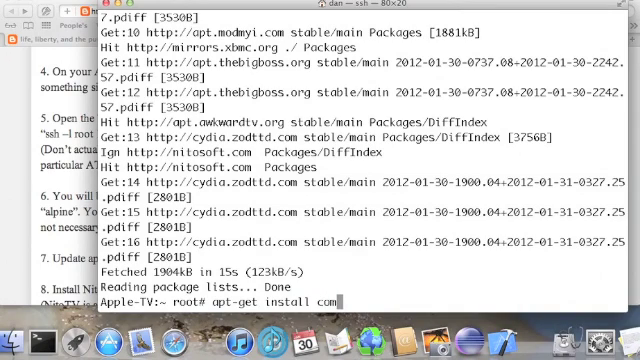
type("nito")
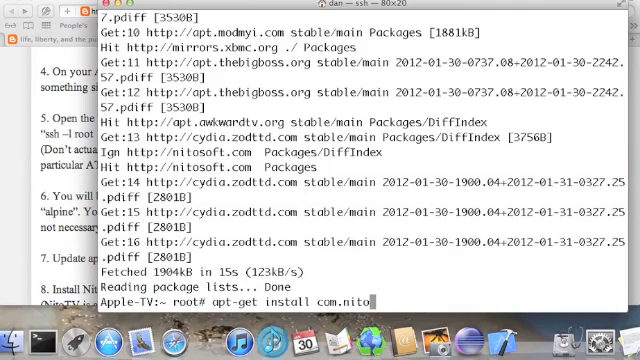
type("n")
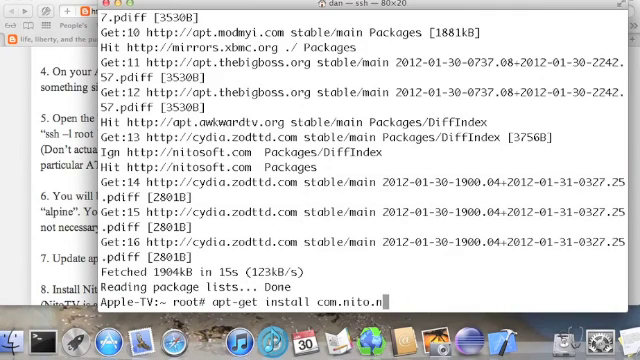
type("ito")
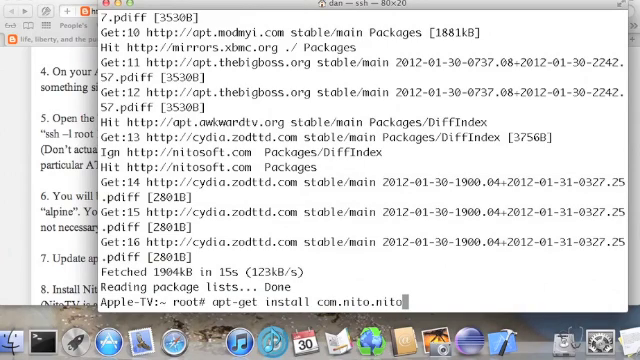
type("TV")
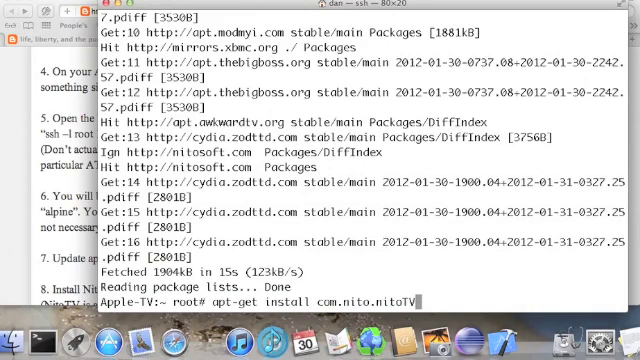
key("Return")
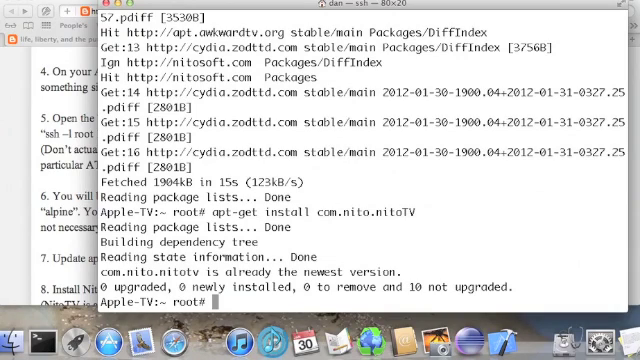
type("ki")
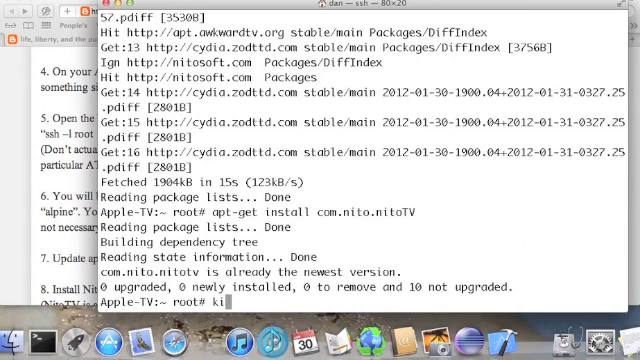
type("lall")
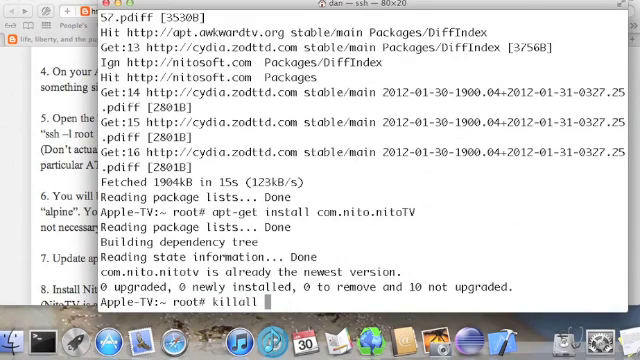
Step: Run killall AppleTV to restart the Apple TV interface, then begin typing exit
type("AppleT")
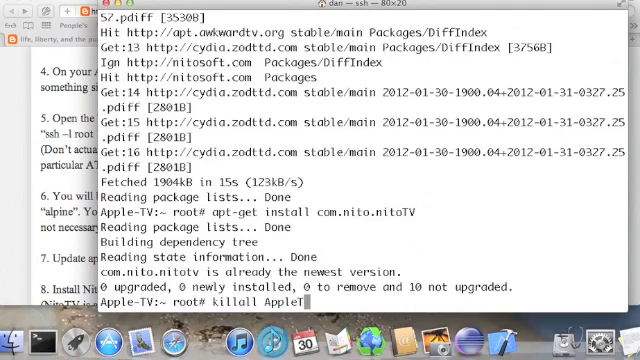
type("V")
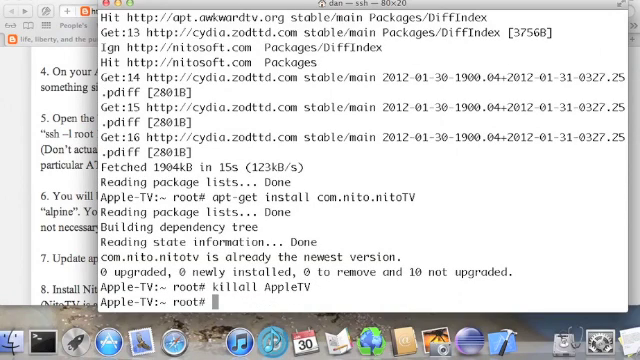
type("ex")
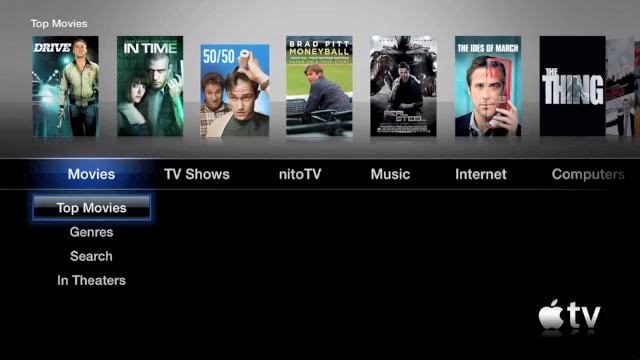
Step: Install the updateBeGone tweak from nitoTV's Install Software list
left_click(305, 174)
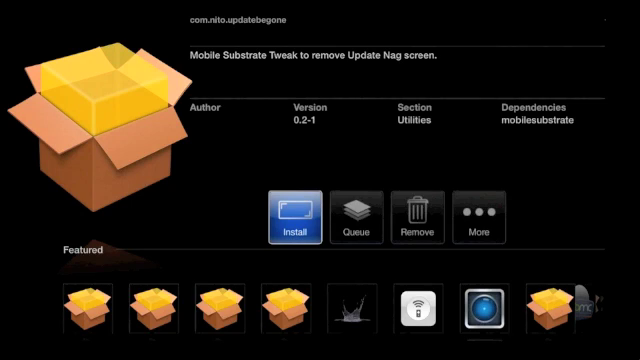
left_click(289, 210)
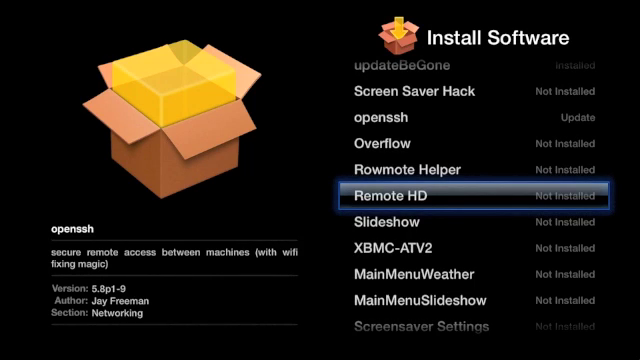
Step: Scroll the software list to XBMC-ATV2 and install it
scroll("down", 3)
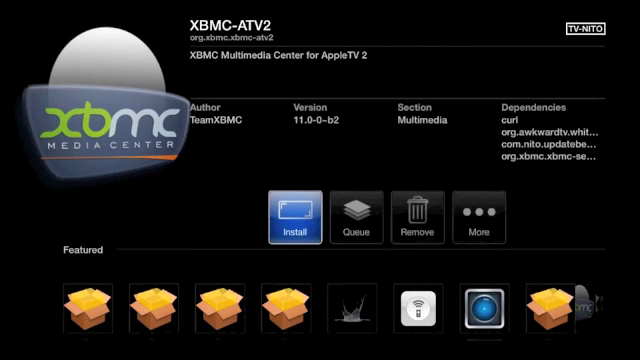
left_click(291, 207)
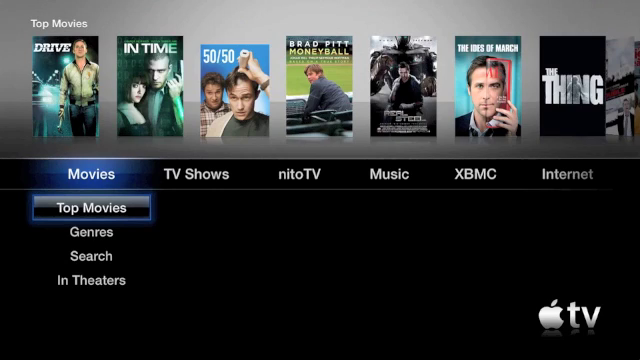
Step: Open nitoTV and move down its menu to the Manage option
left_click(307, 174)
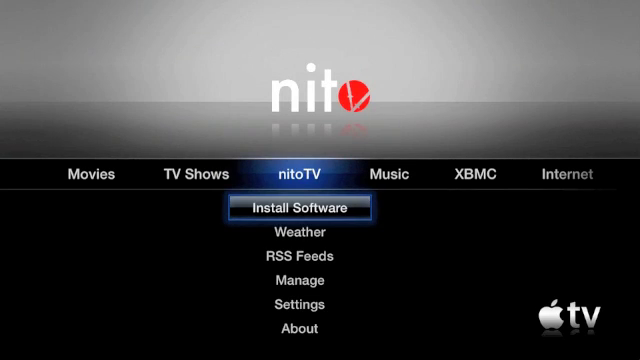
key("down")
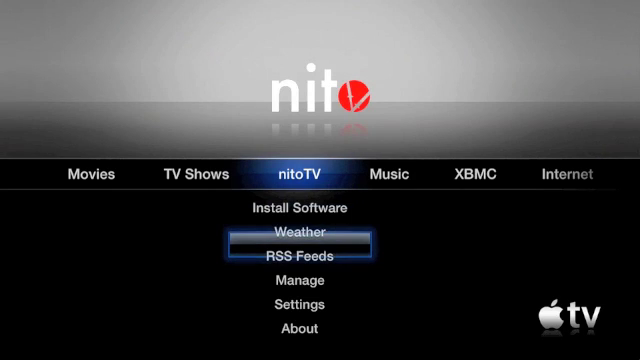
key("down")
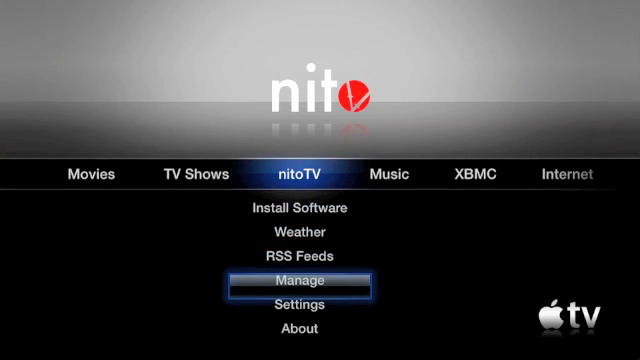
key("down")
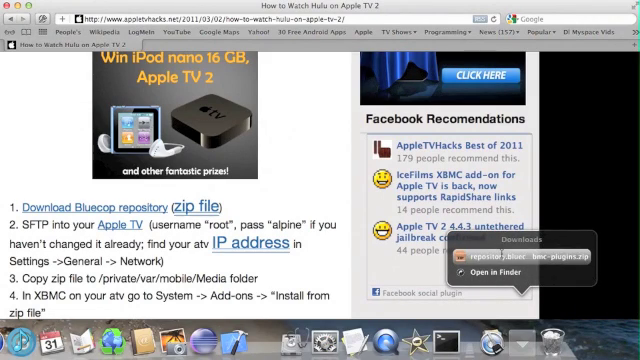
mouse_move(276, 193)
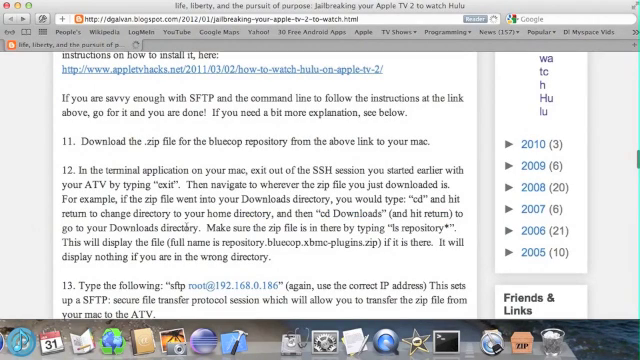
Step: Scroll to the SFTP steps and select the /private/var/mobile/Media path
scroll("down", 3)
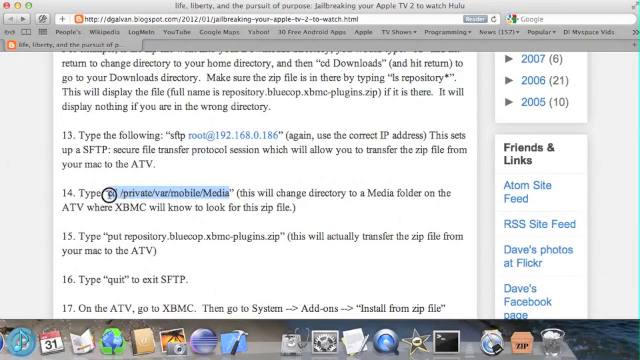
double_click(104, 193)
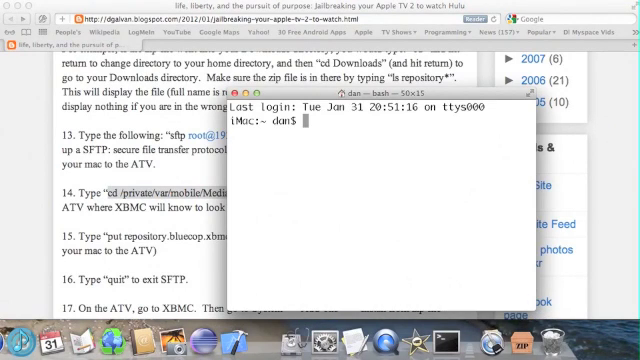
Step: Change the Terminal shell into the Downloads folder
type("cd D")
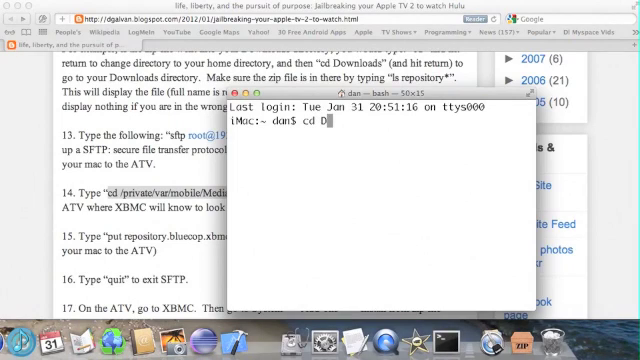
type("ownl")
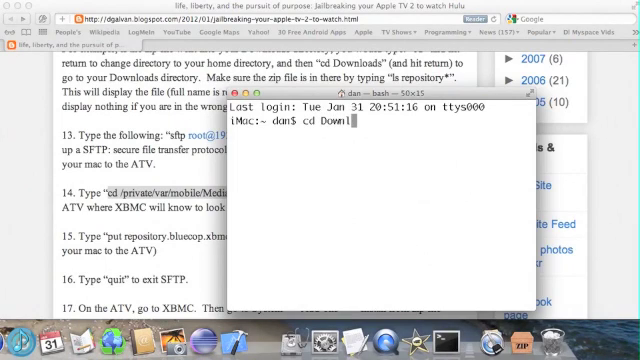
type("oads")
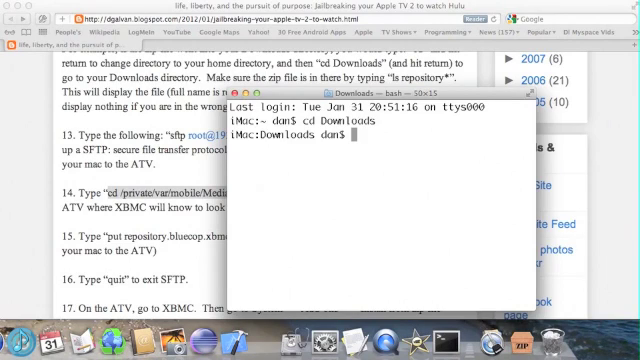
Step: Log in via SFTP as root to the Apple TV and enter cd /private/var/mobile/Media
type("sftp r")
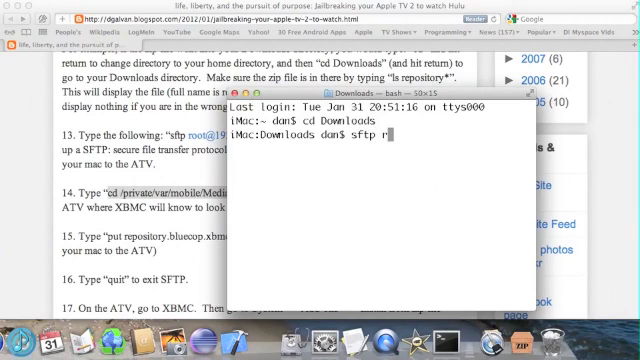
type("oot")
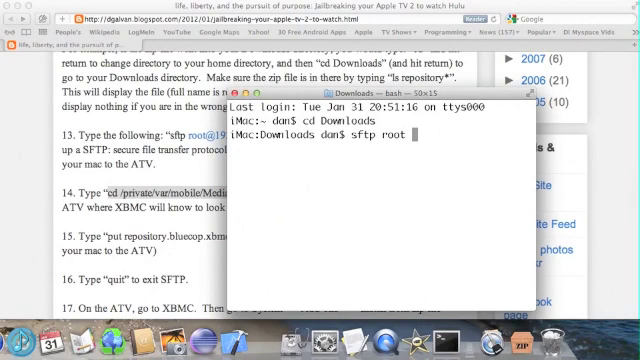
type("@19")
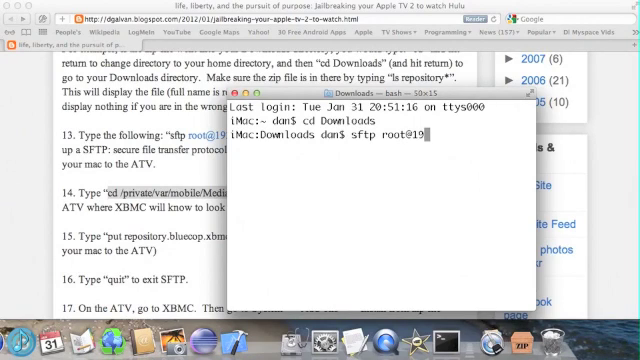
type("2.168.1.11")
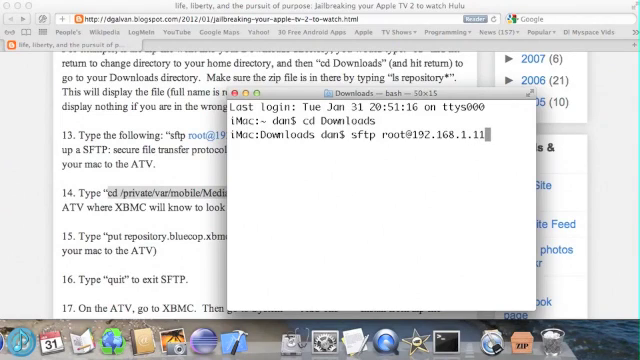
key("Return")
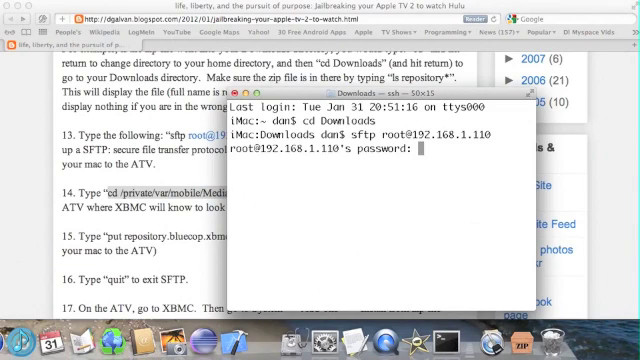
key("Return")
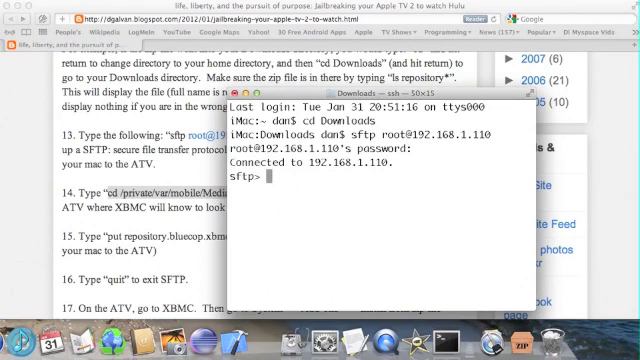
type("cd /private/var/mobile/Media")
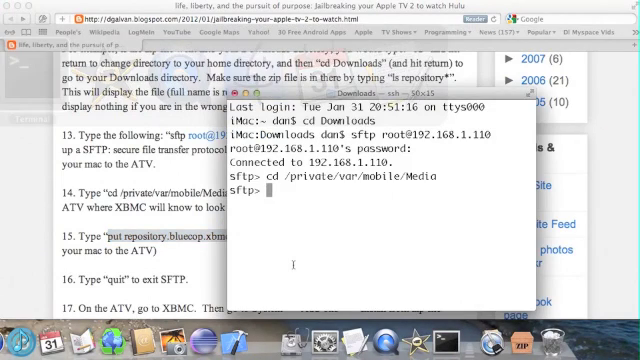
Step: Upload repository.bluecop.xbmc-plugins.zip to the Apple TV's Media folder, then quit SFTP
type("put repository.bluecop.xbmc-plugins.zip")
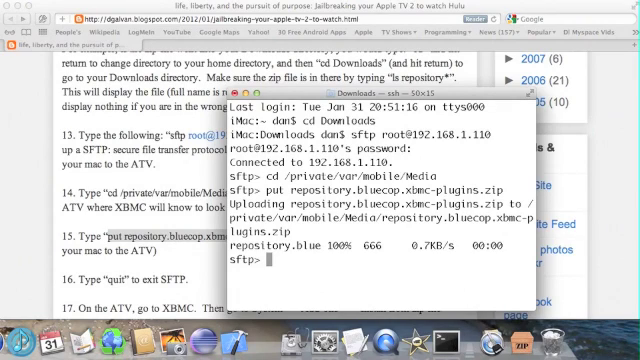
type("qu")
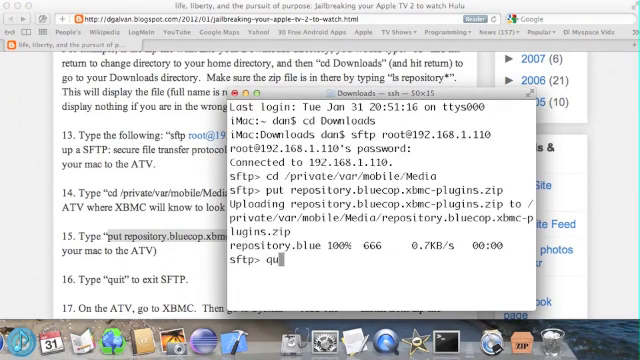
key("Return")
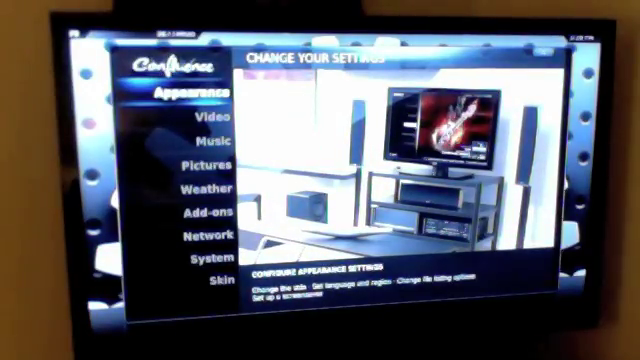
Step: Move down through XBMC's settings categories past Appearance, Video, Music and Pictures
left_click(203, 165)
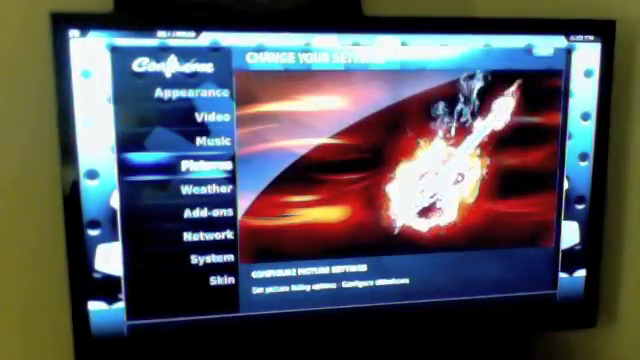
left_click(197, 213)
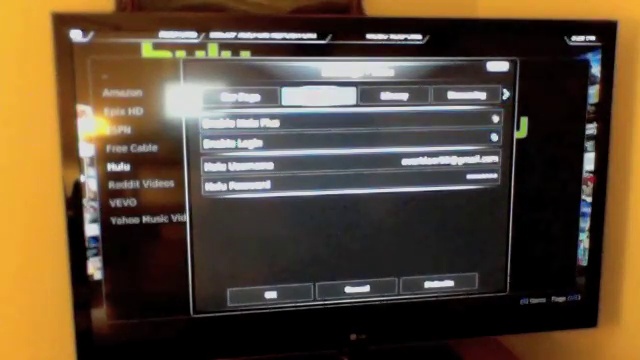
Step: Show the next Hulu add-on settings page with captions, quality and proxy options
left_click(466, 94)
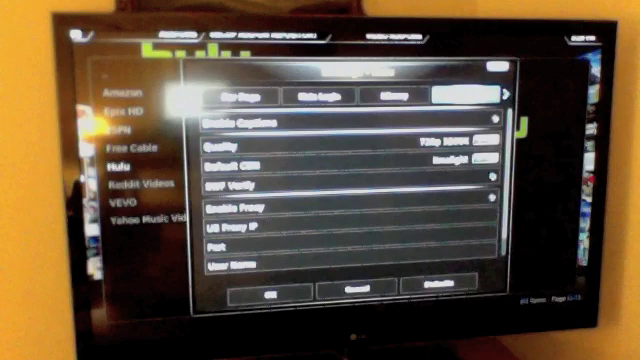